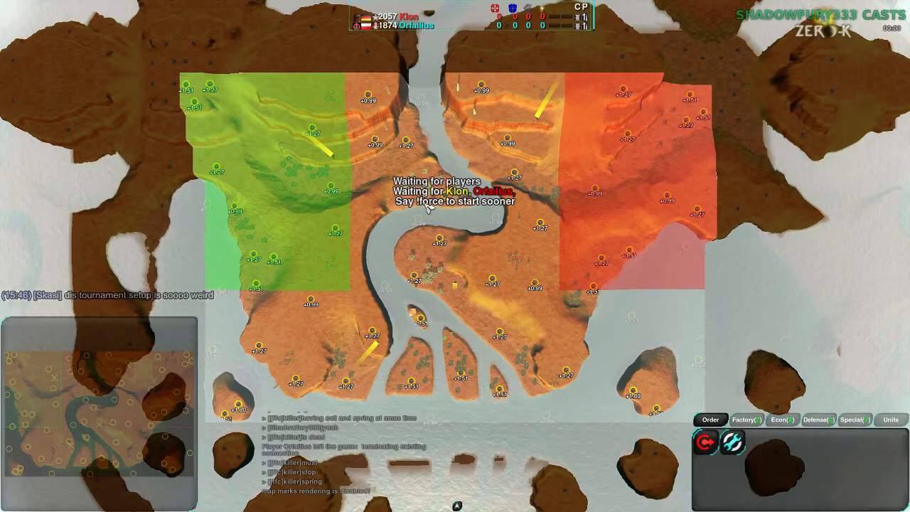
mouse_move(376, 363)
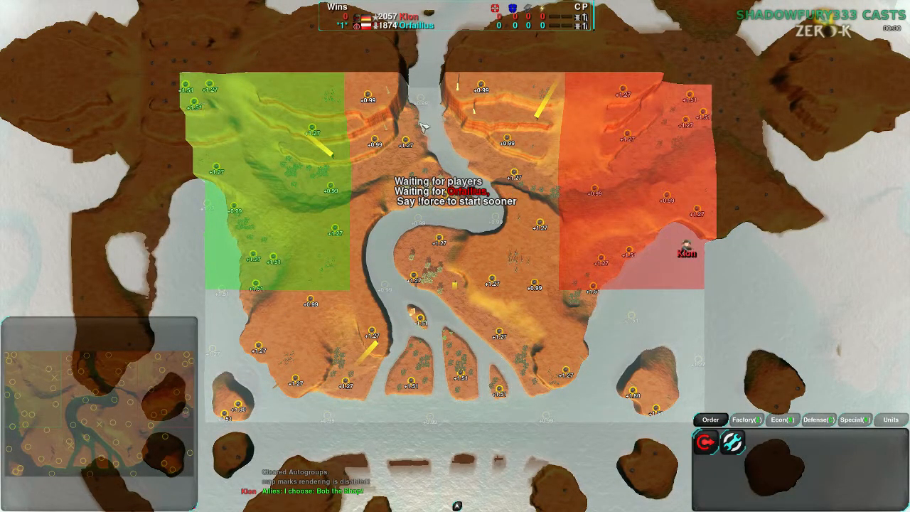
mouse_move(539, 290)
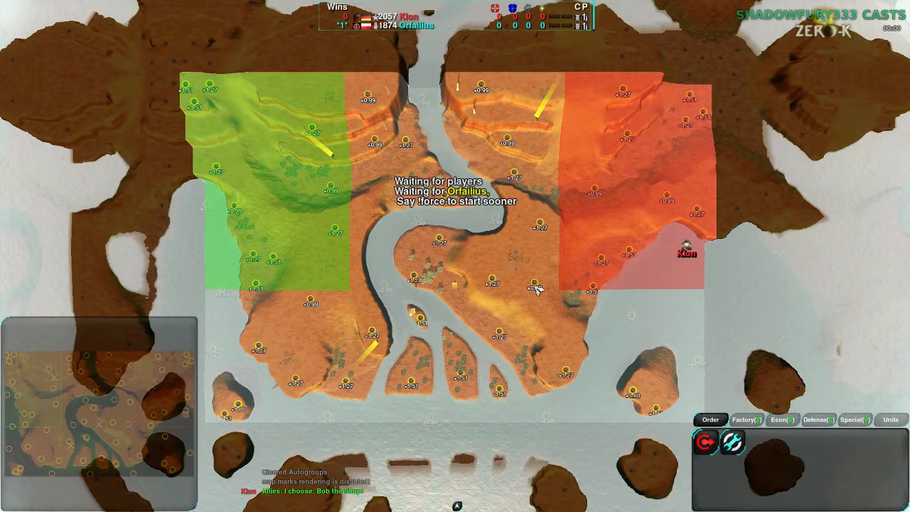
mouse_move(362, 334)
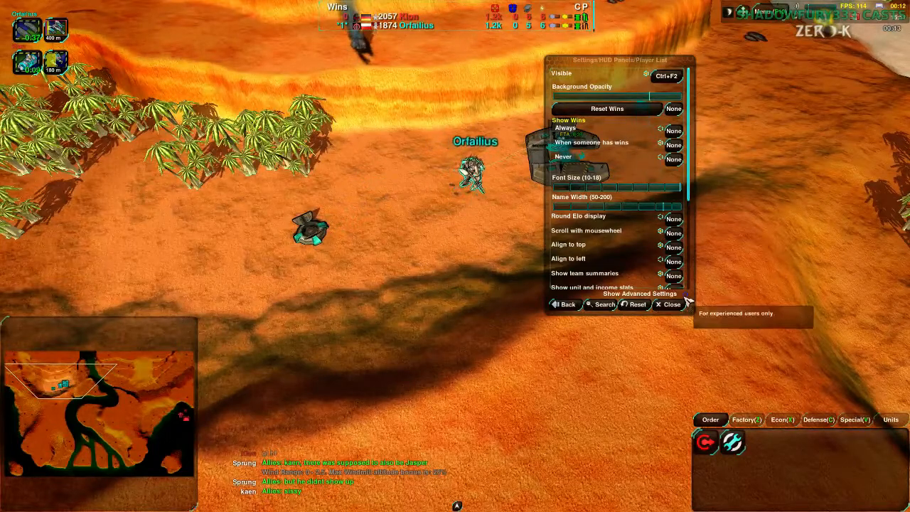
- Close the Player List settings with Show Wins set to Never, then scroll the view
left_click(667, 304)
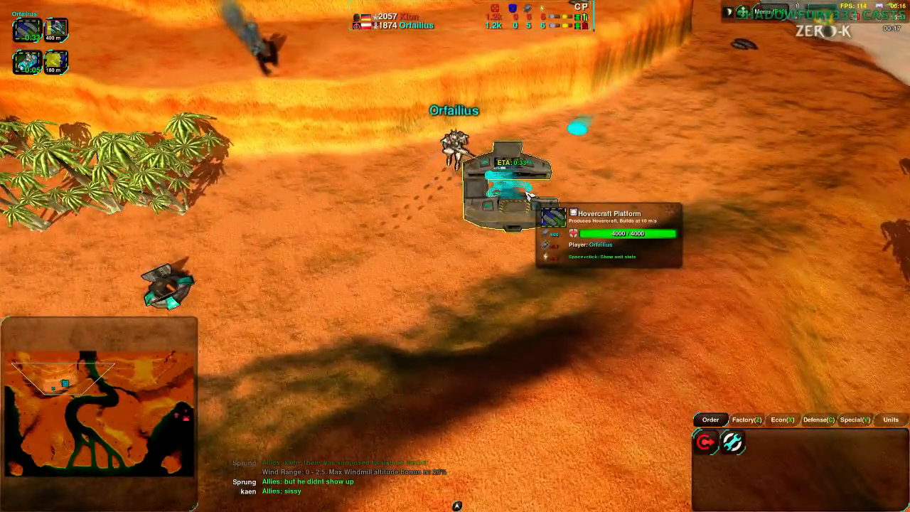
scroll("down", 3)
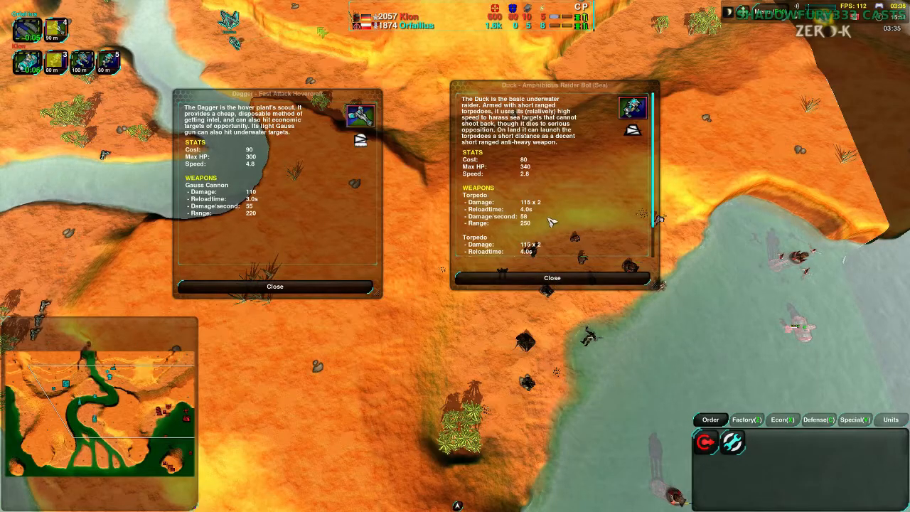
- Open the unit info window comparing Dagger and Duck cost, HP, speed and weapons
left_click(552, 277)
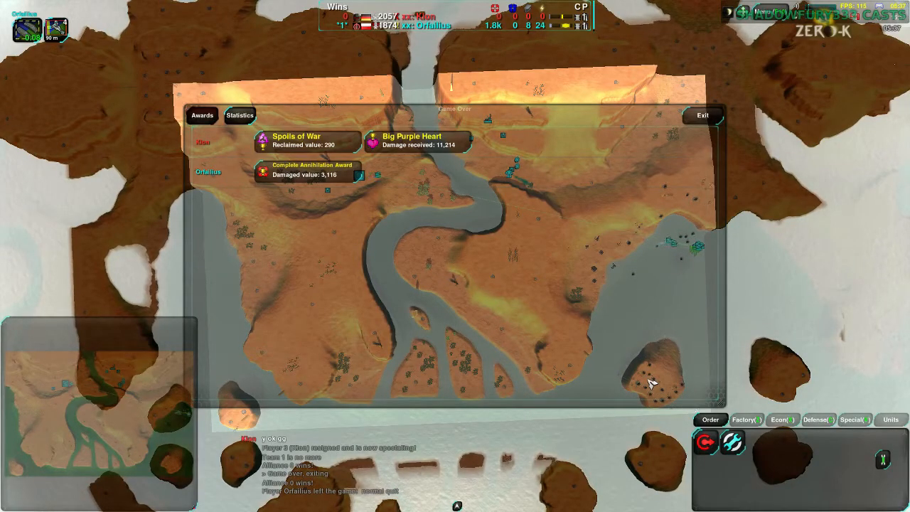
mouse_move(374, 281)
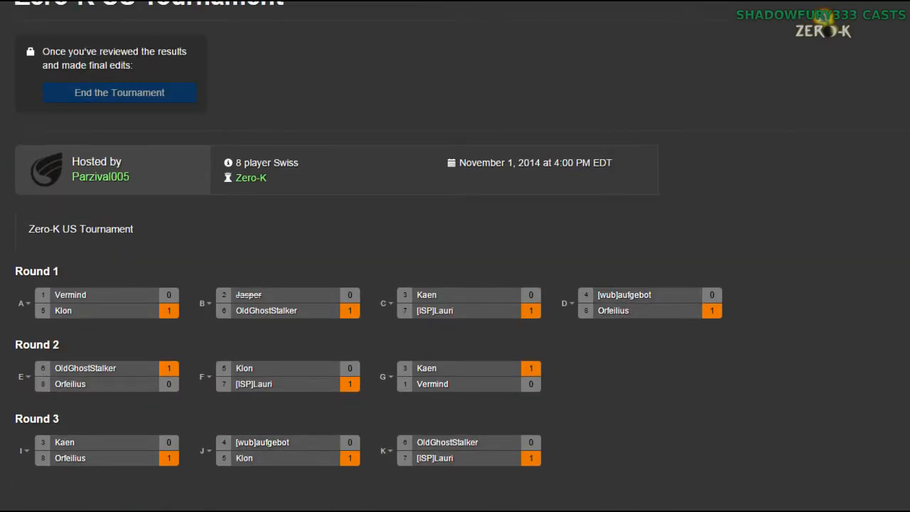
- End the Zero-K US Tournament and scroll to the Final Results standings table
left_click(119, 93)
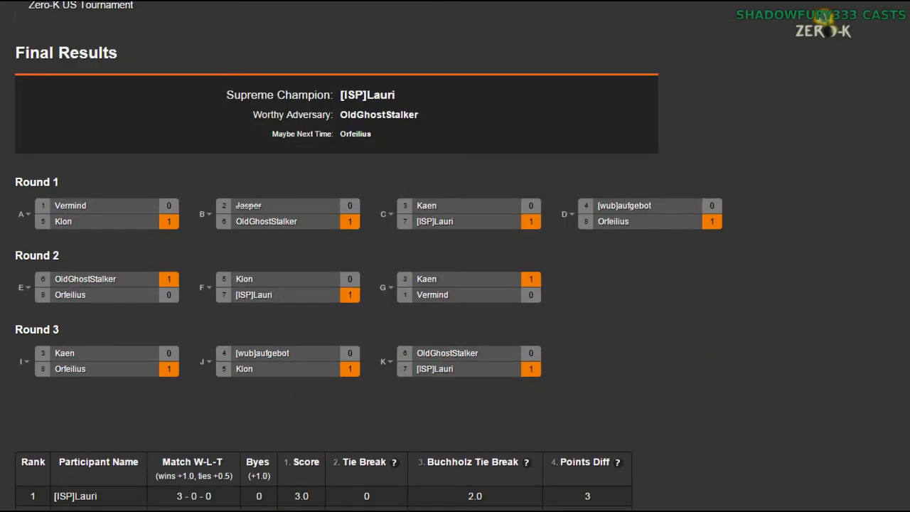
scroll("down", 3)
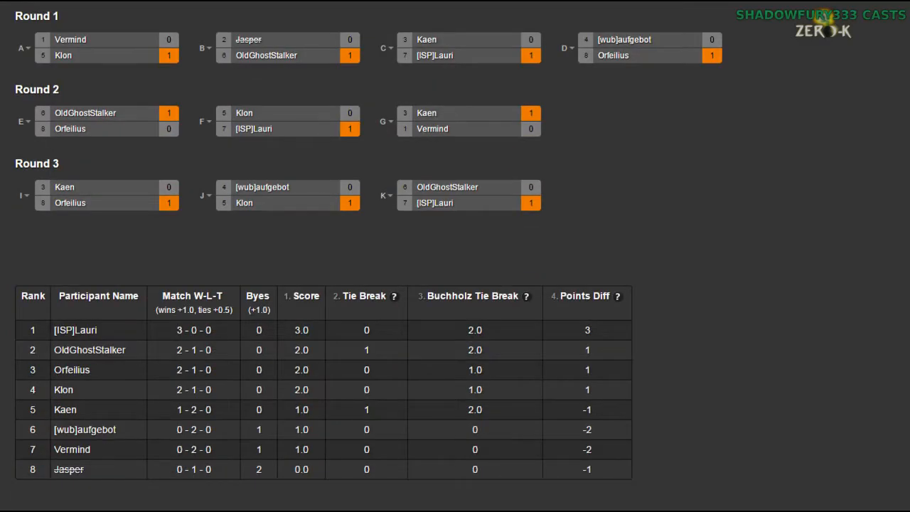